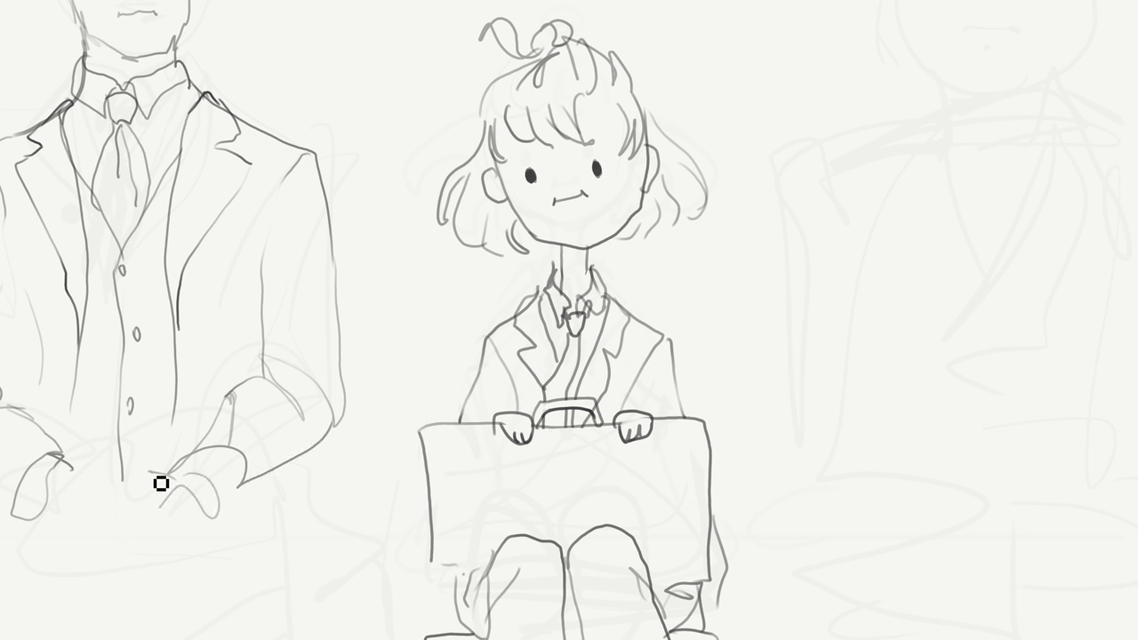
Add a pencil line stroke to refine the sketch of the girl in the suit.
drag(160, 486, 343, 574)
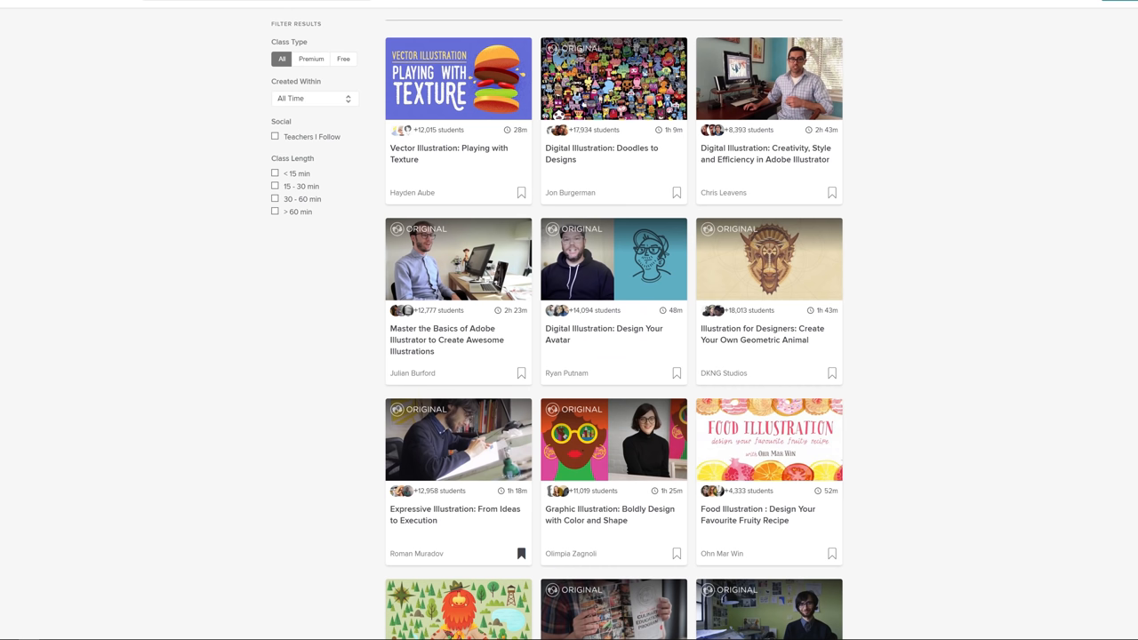
Look through the freelancing class page by scrolling down its details.
scroll(down, 3)
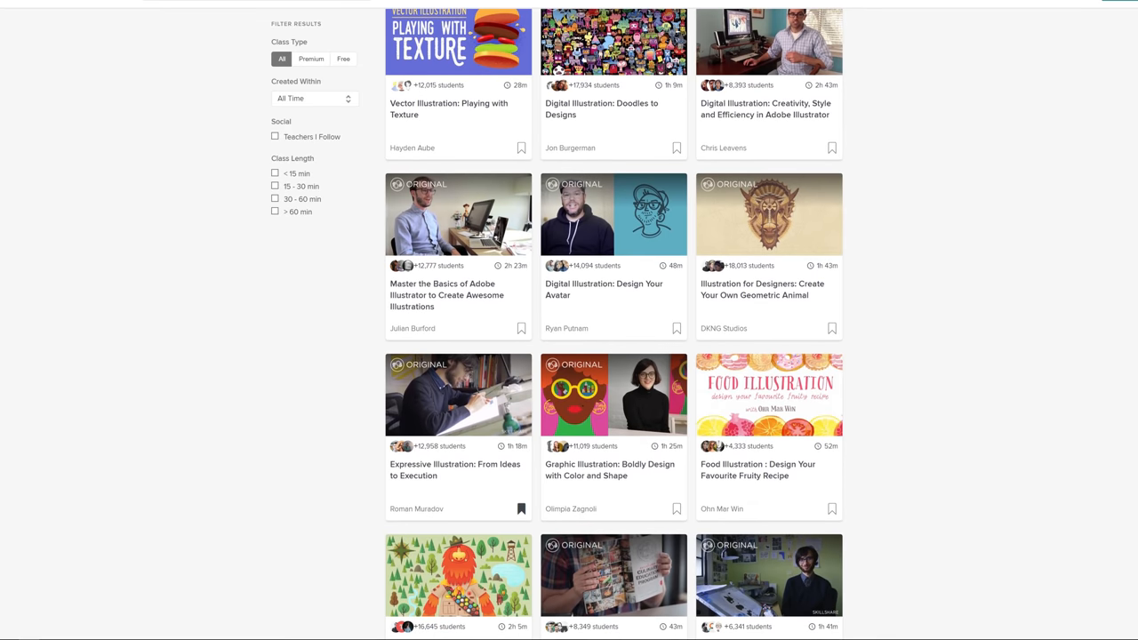
scroll(down, 3)
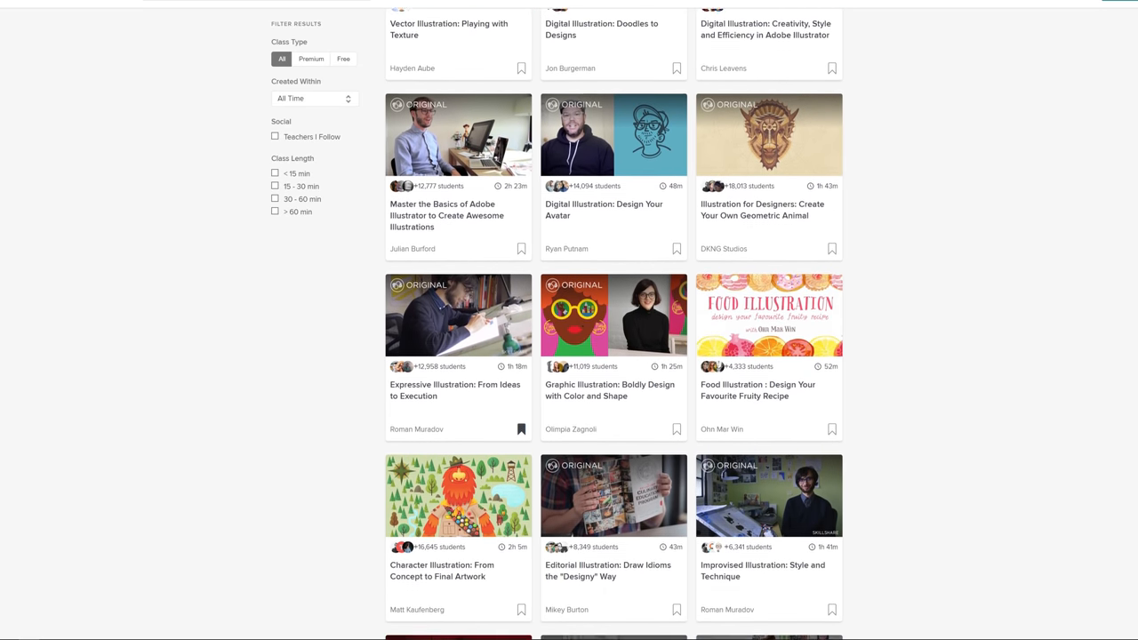
scroll(down, 3)
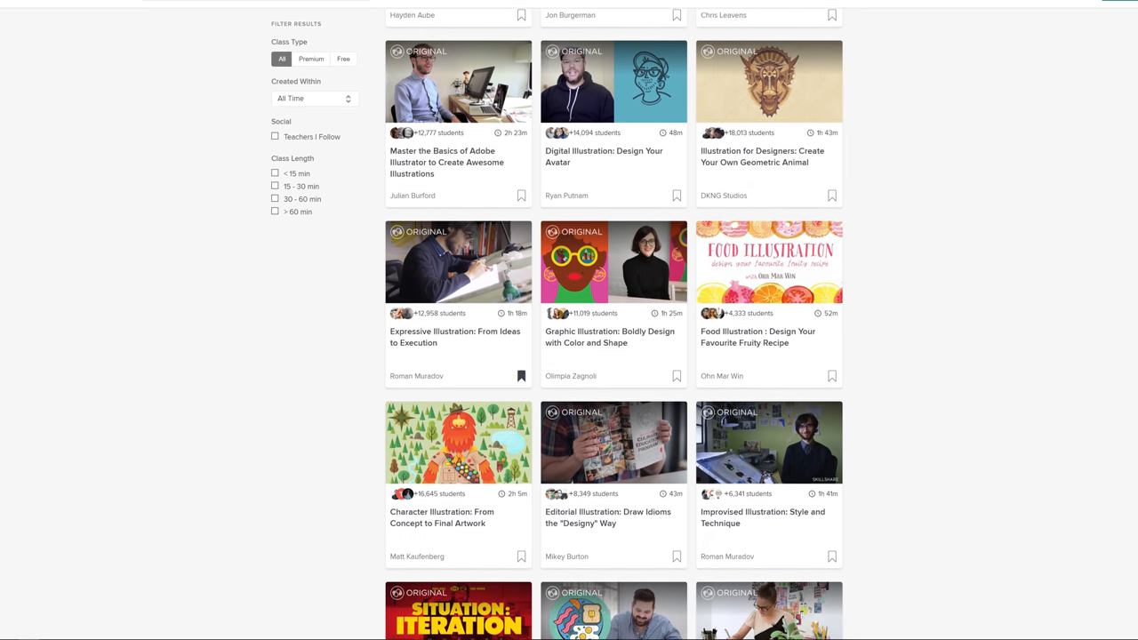
scroll(down, 3)
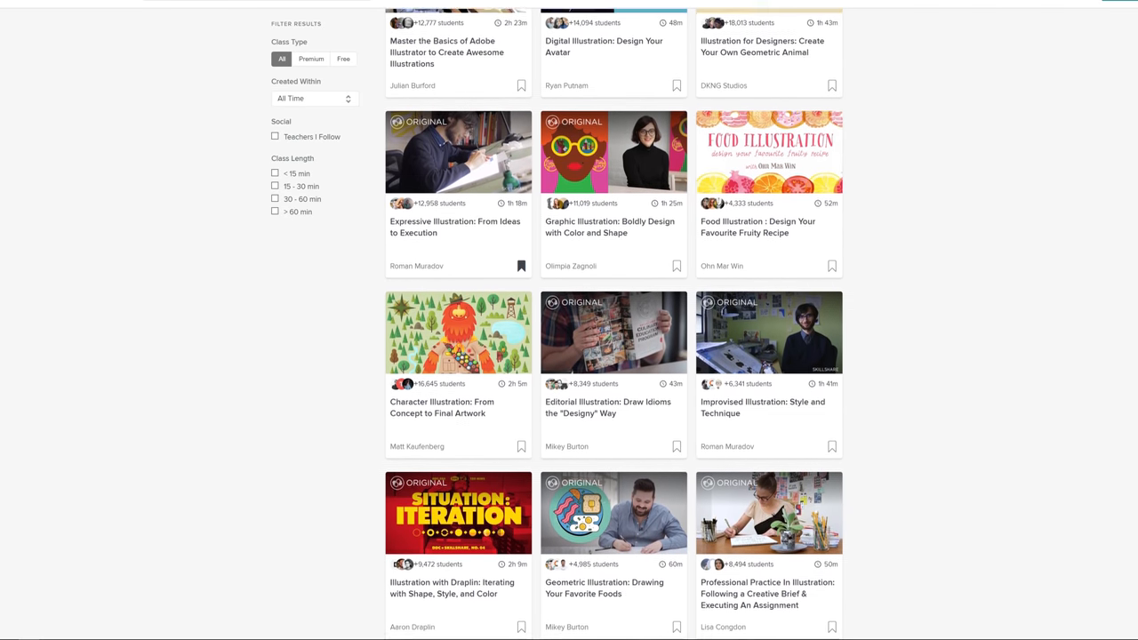
scroll(down, 3)
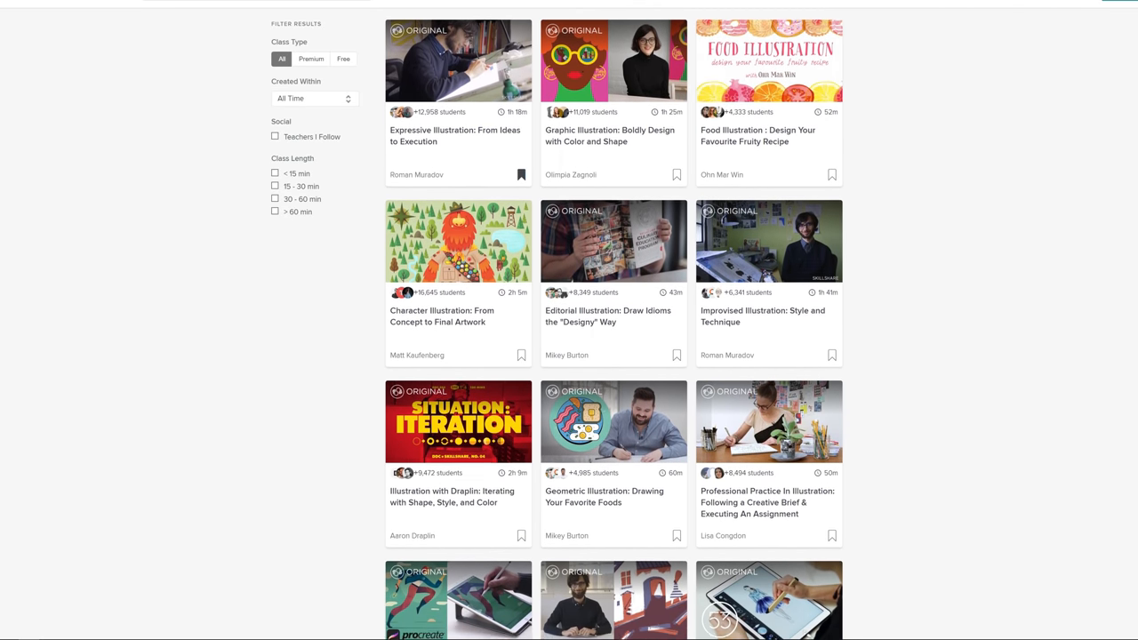
scroll(down, 3)
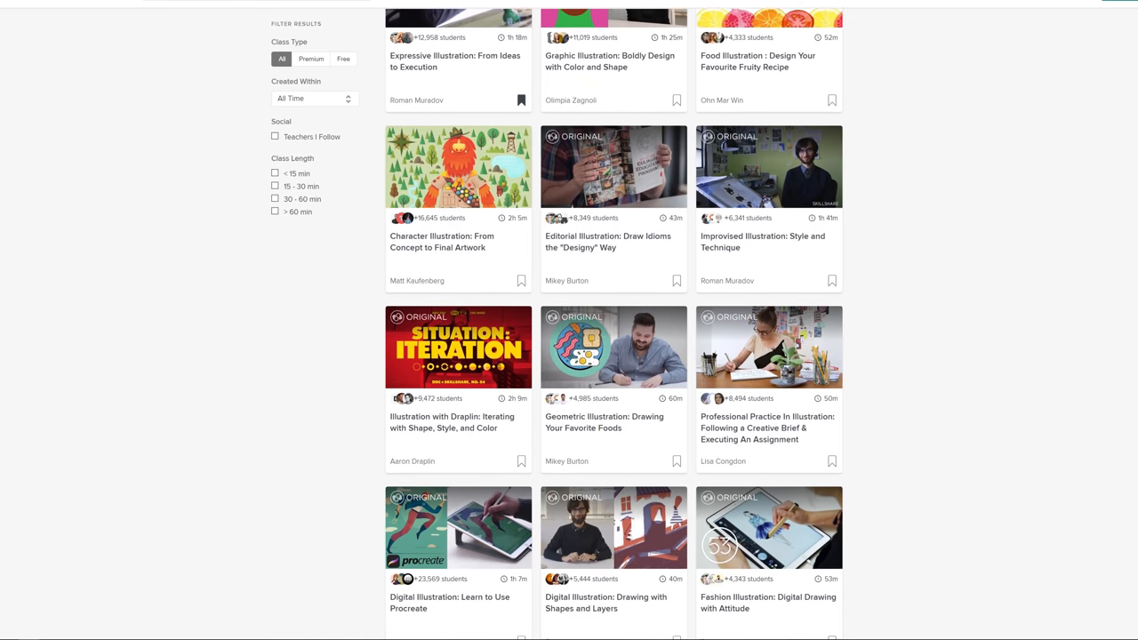
scroll(down, 3)
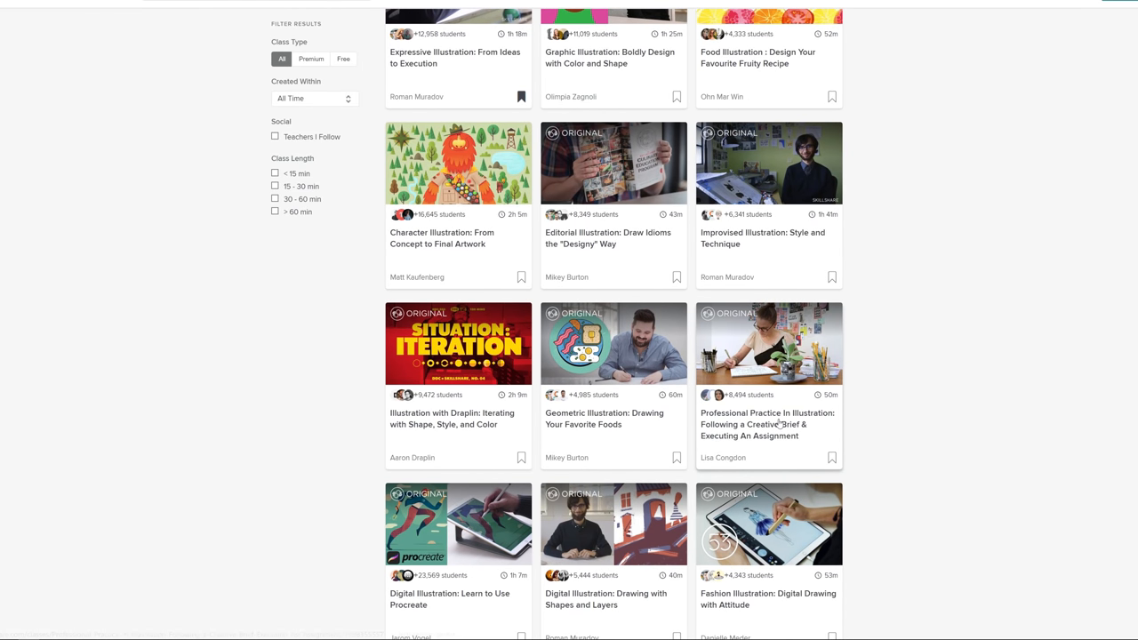
Review an illustration class listing, then return to the Skillshare home page.
click(768, 343)
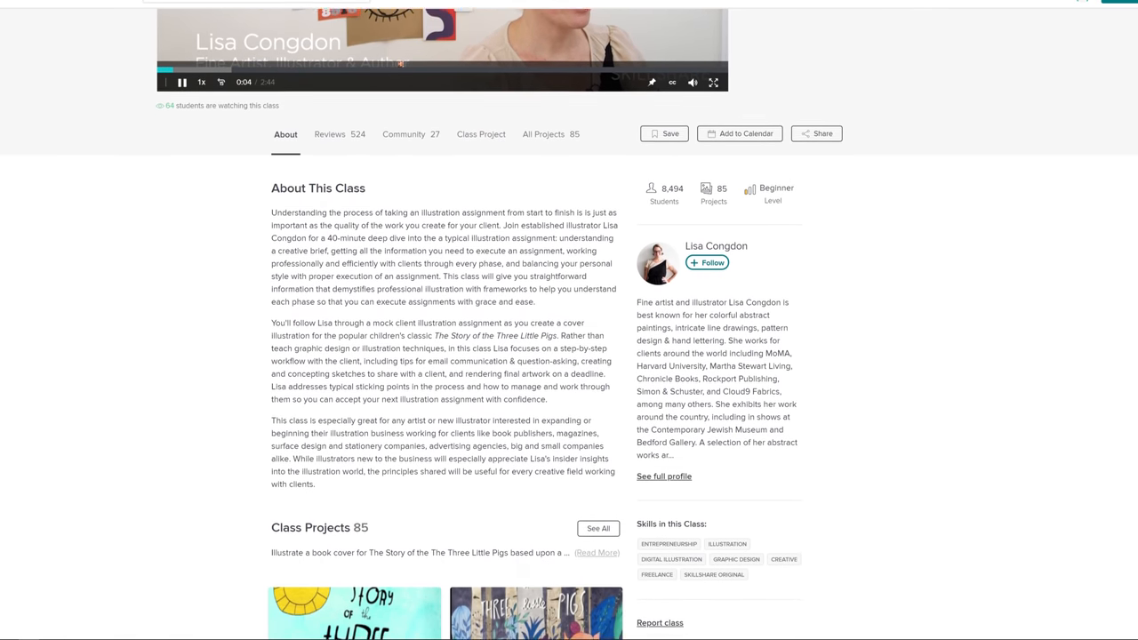
scroll(down, 3)
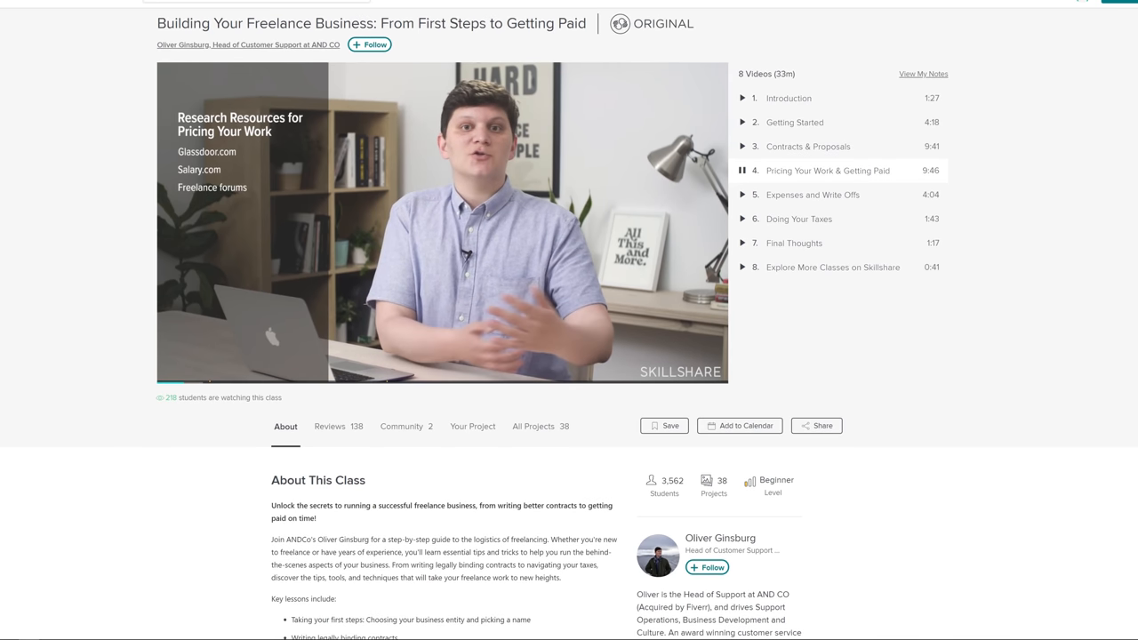
scroll(down, 3)
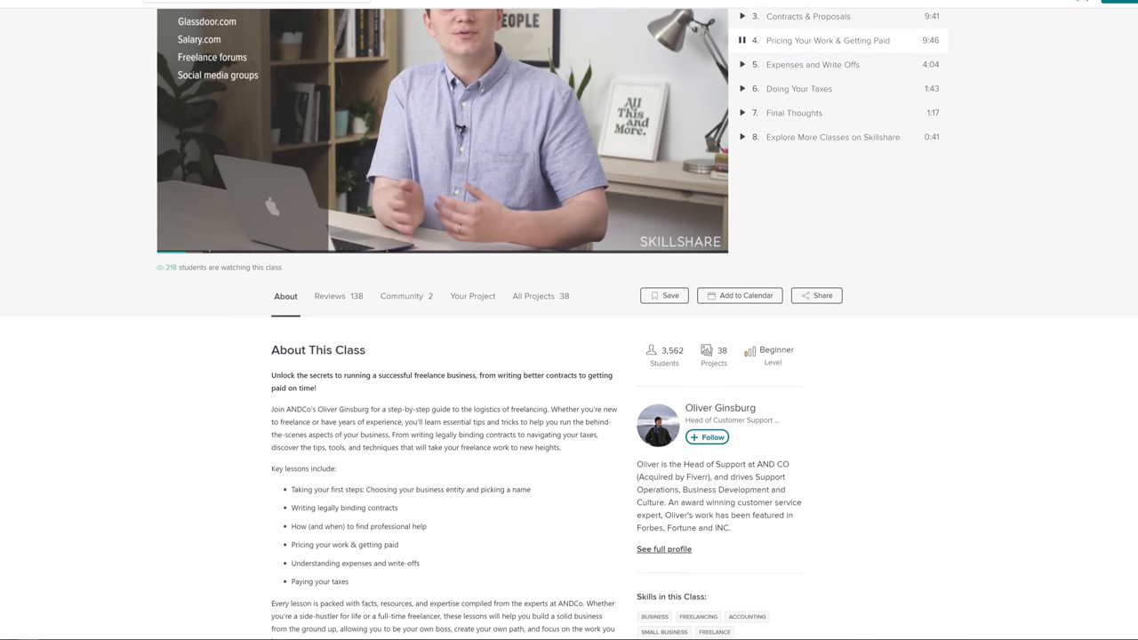
scroll(down, 3)
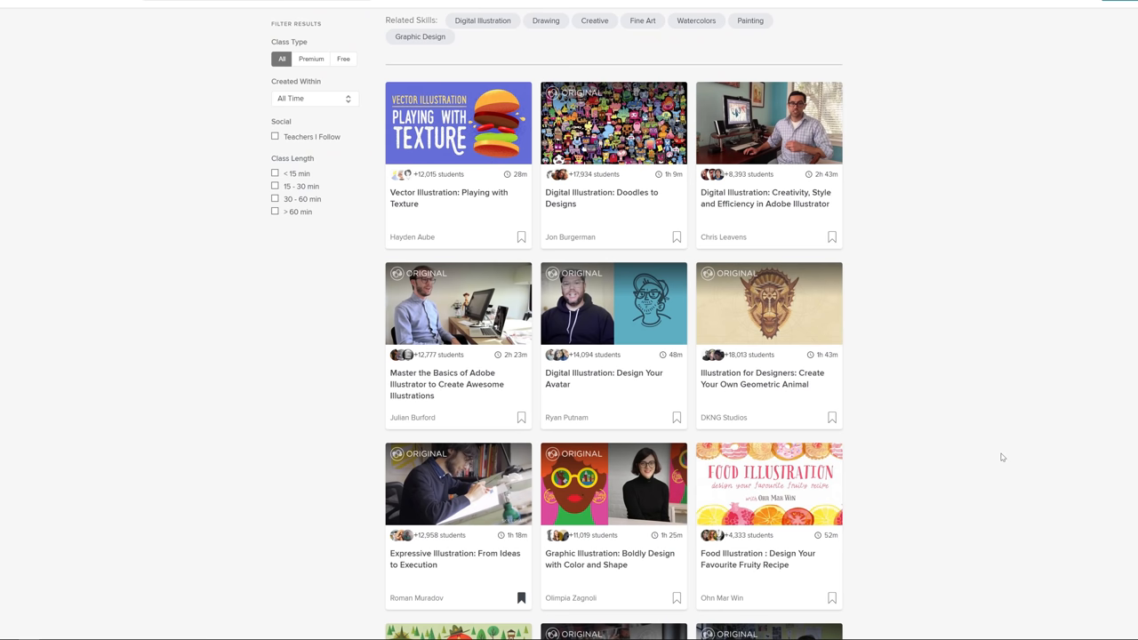
mouse_move(1131, 387)
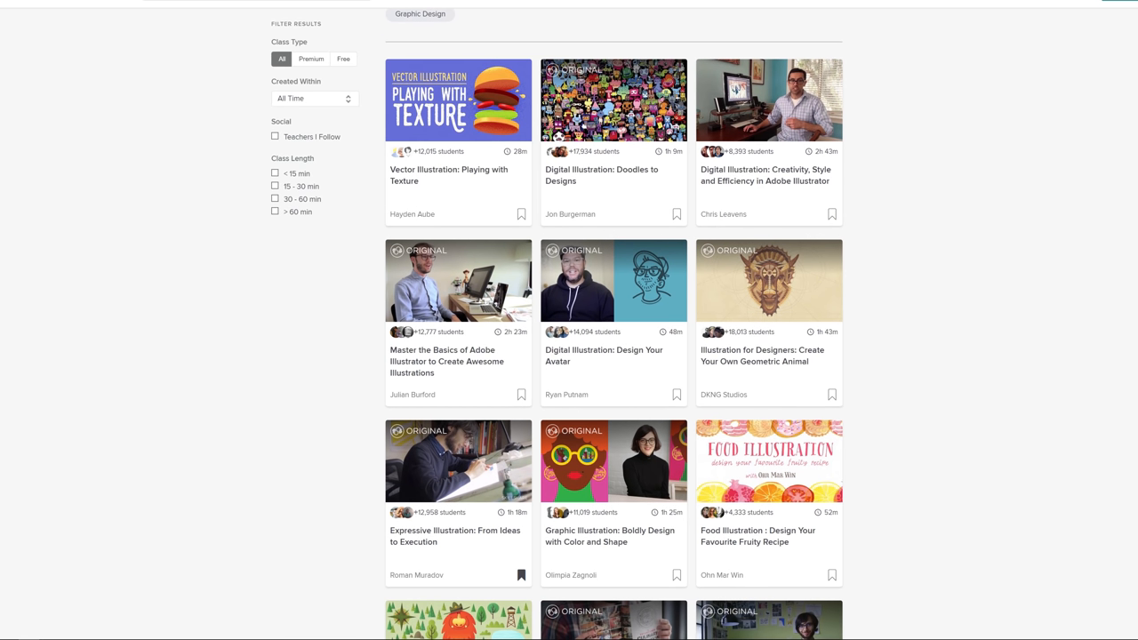
click(174, 14)
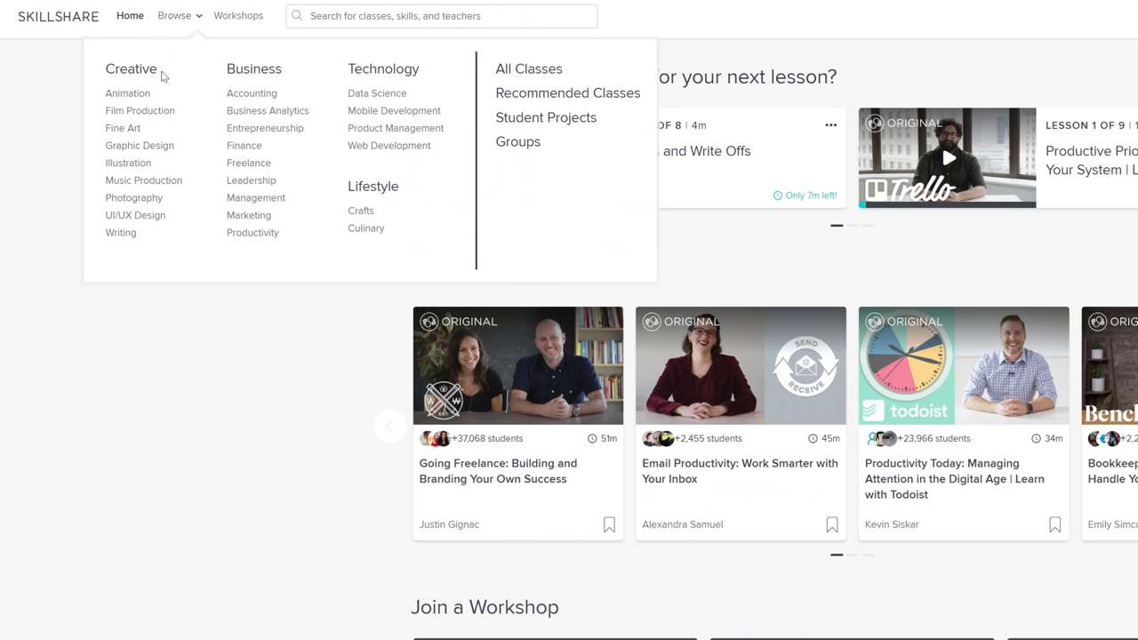
mouse_move(121, 231)
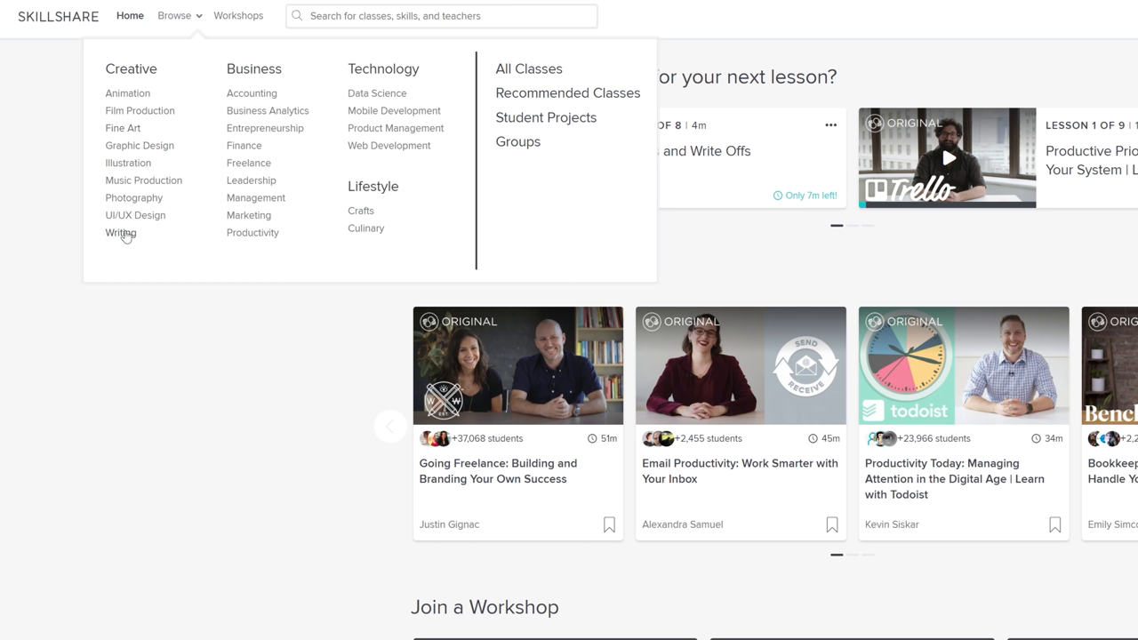
mouse_move(263, 260)
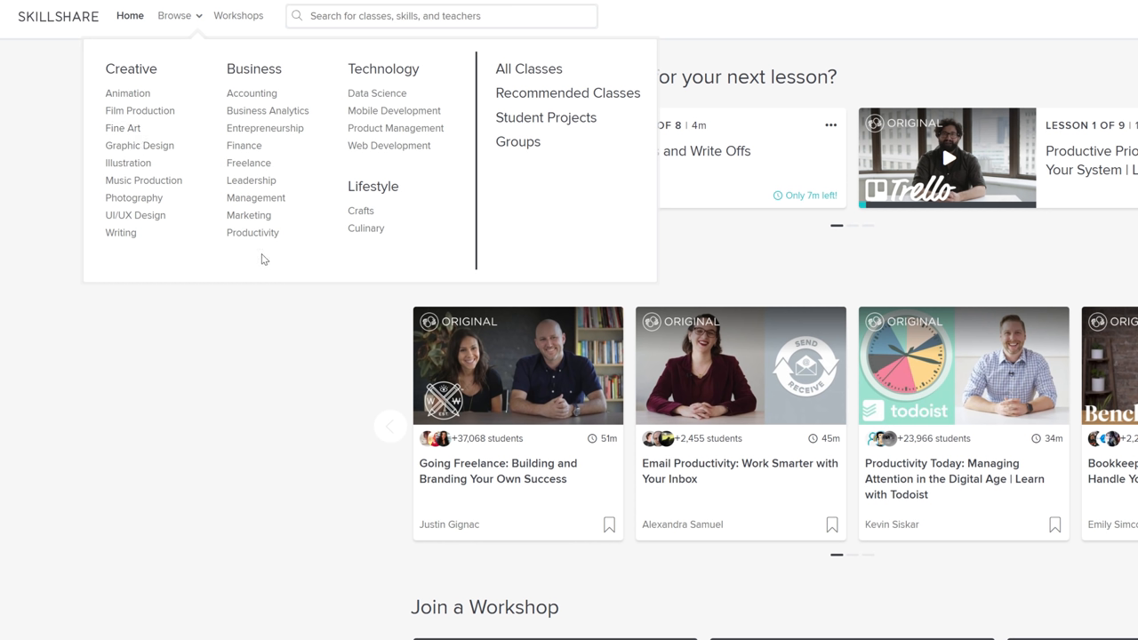
mouse_move(139, 110)
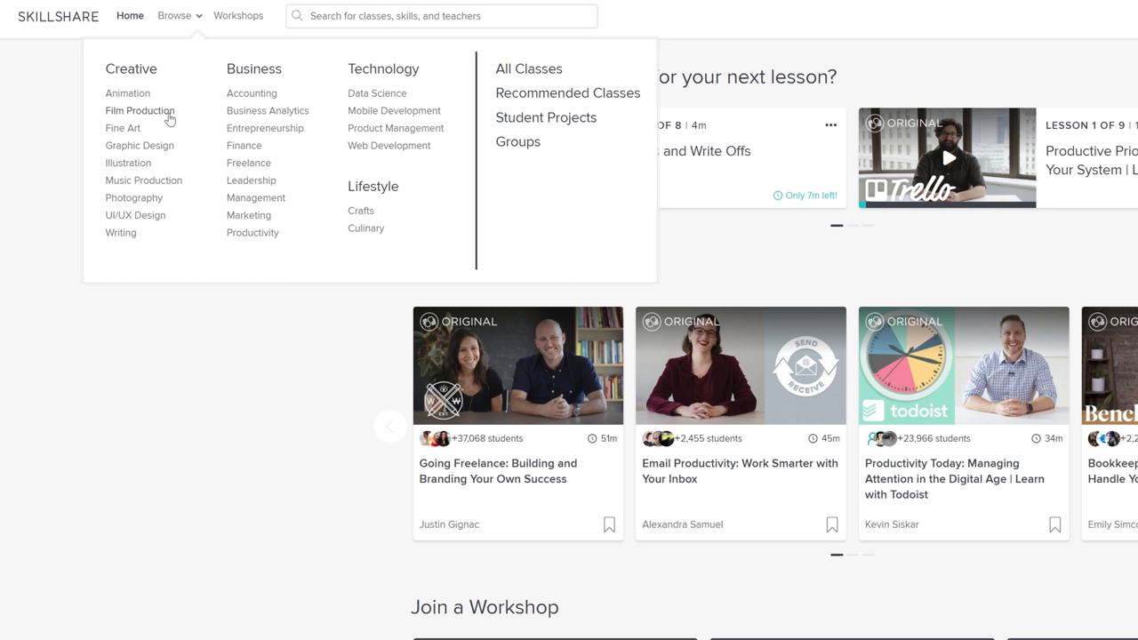